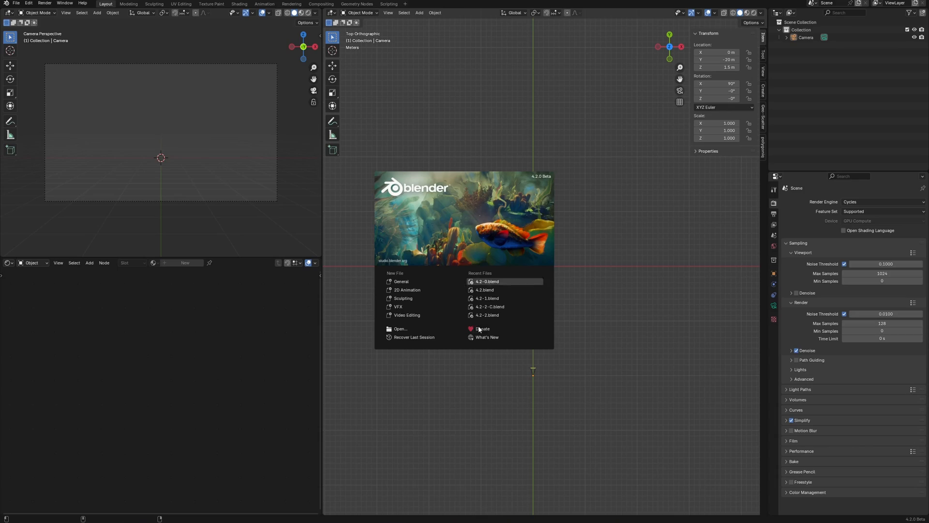
mouse_move(550, 165)
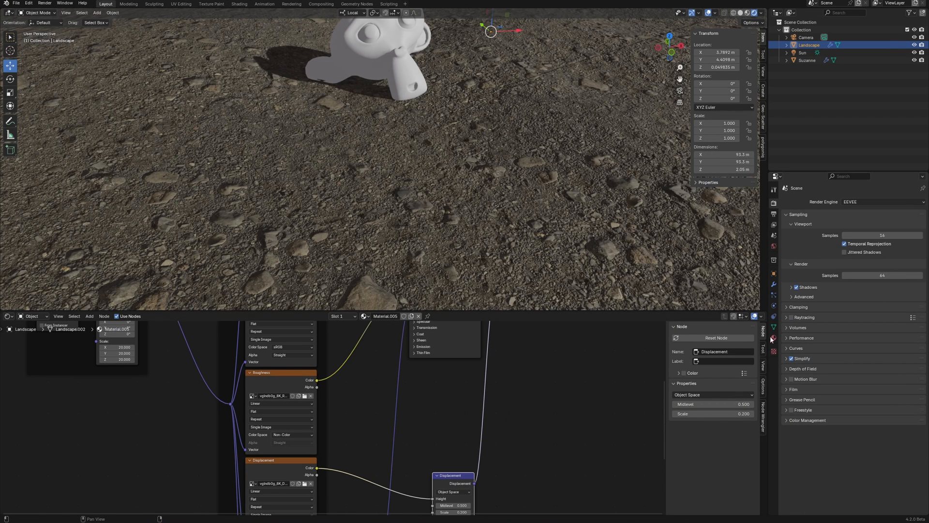
- Show the Landscape ground material's displacement settings, then view Suzanne through the camera
click(774, 339)
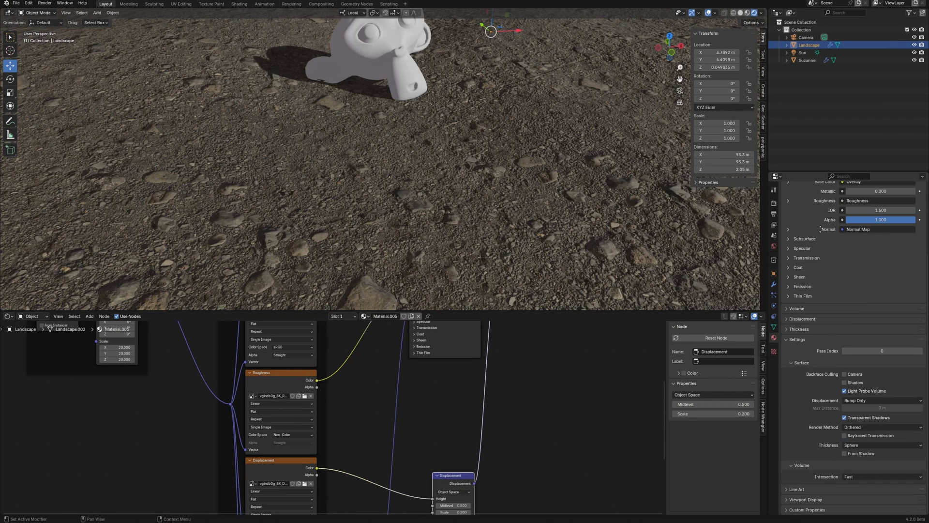
click(882, 401)
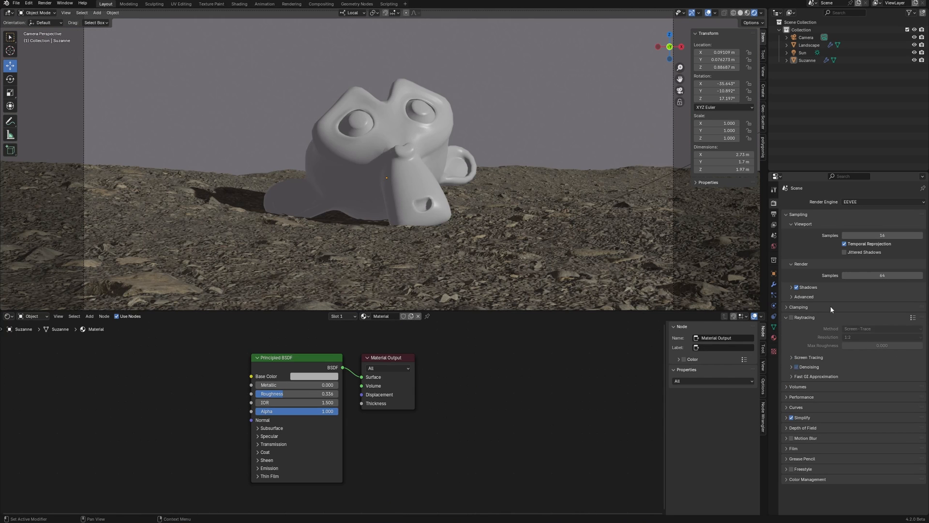
- Enable EEVEE ray tracing, briefly try Cycles as render engine, then return to EEVEE
click(791, 317)
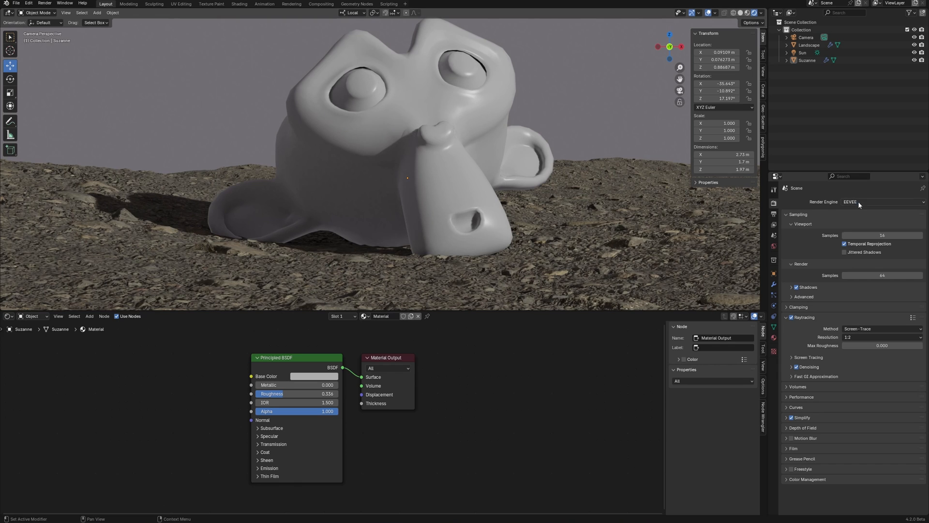
click(881, 202)
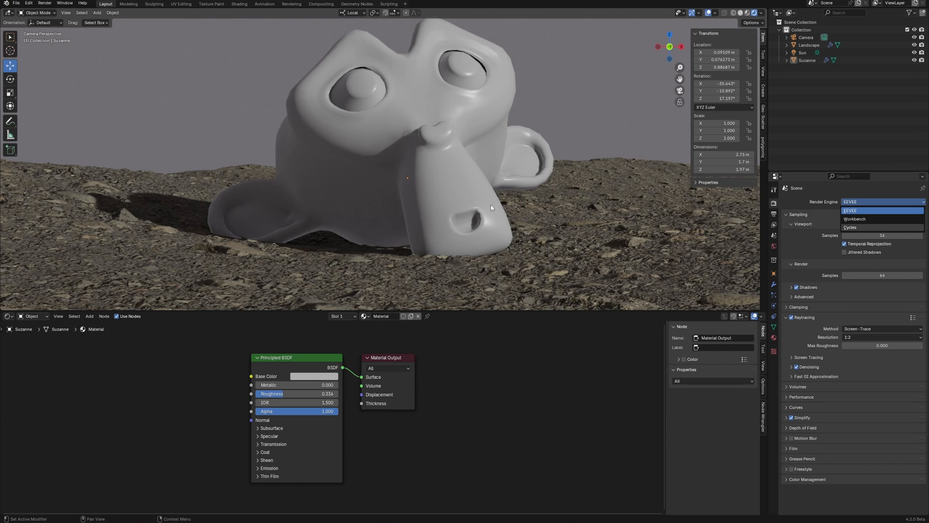
click(850, 227)
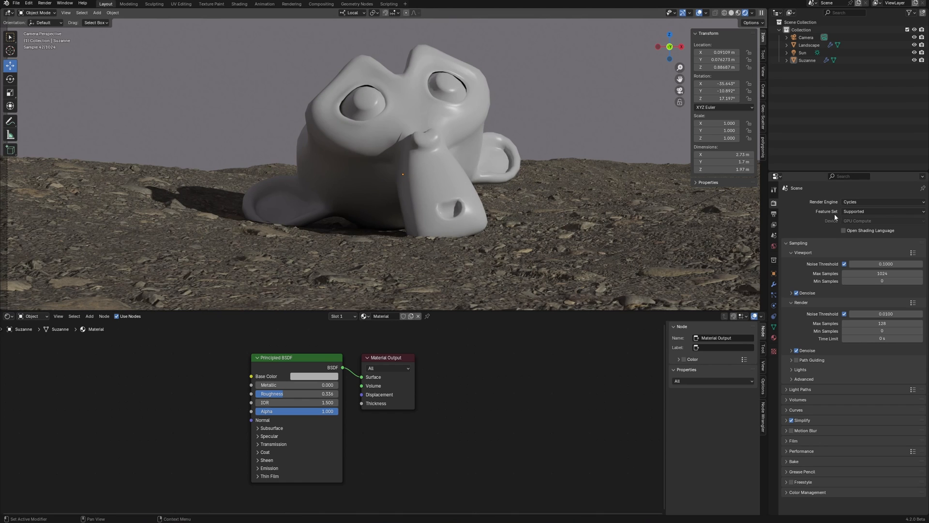
click(883, 202)
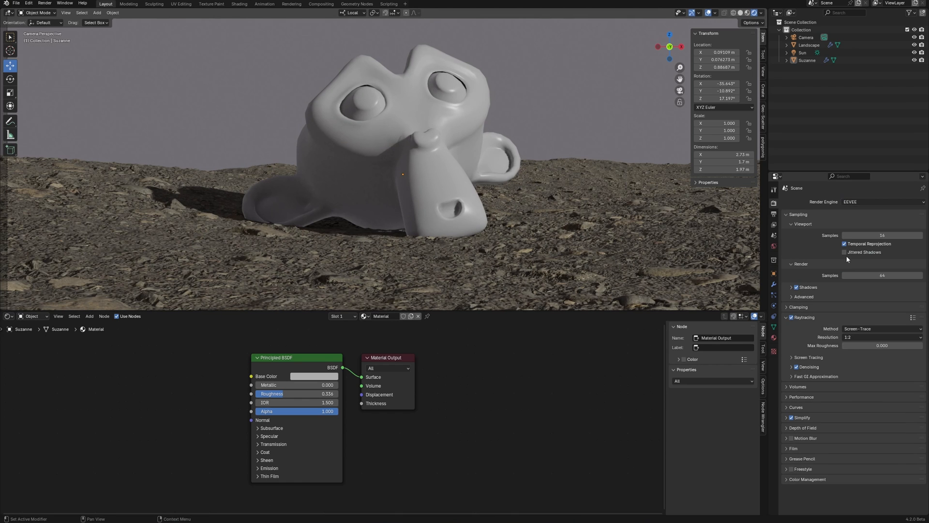
mouse_move(858, 228)
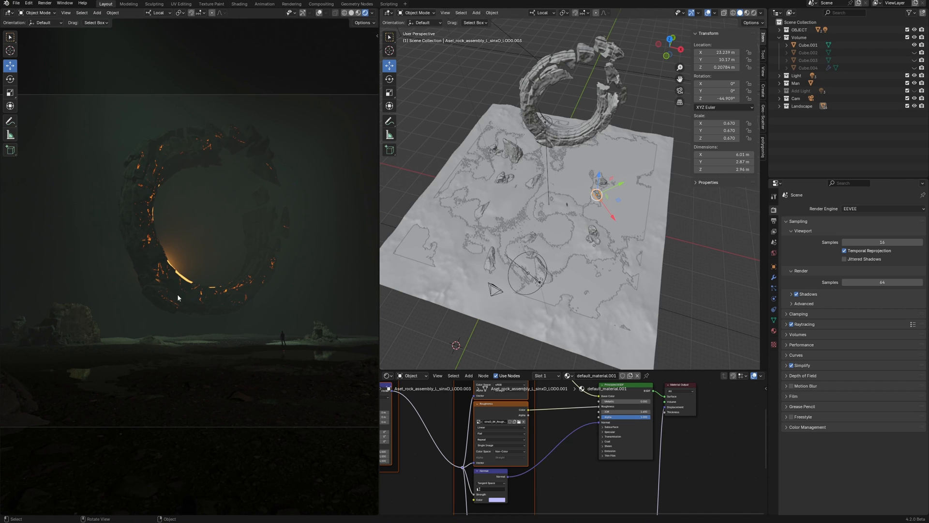
mouse_move(192, 321)
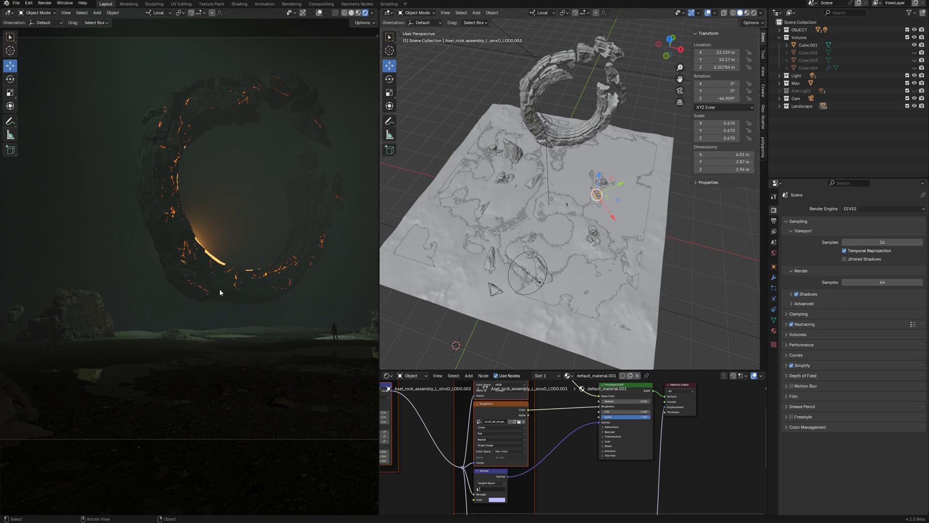
- Drag the border between the two viewports to widen the rendered preview
drag(219, 292, 237, 320)
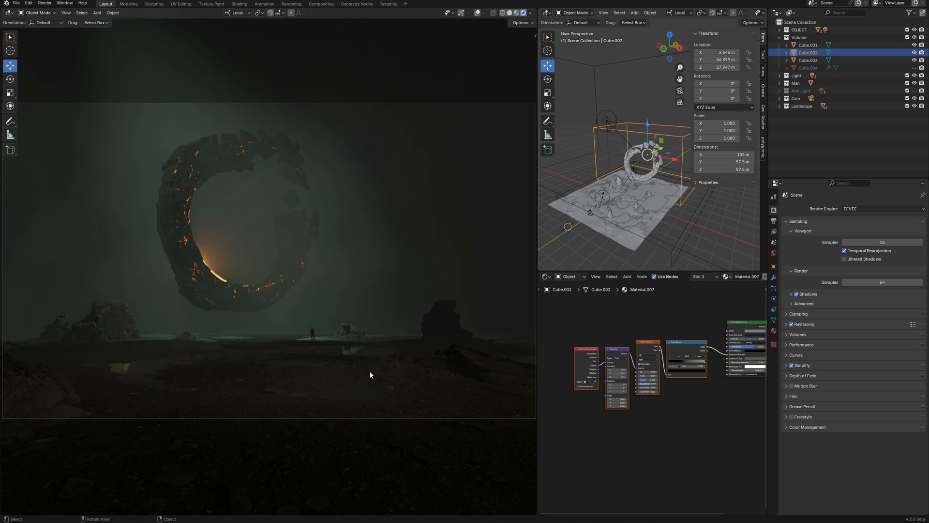
- Inspect another fog volume Cube's material, then show the compositing node tree with its glare effect
click(804, 67)
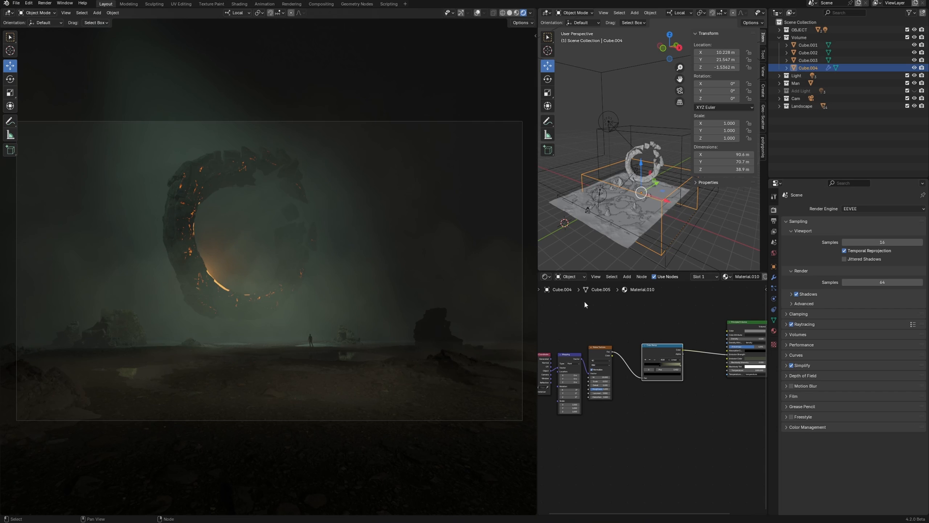
click(543, 276)
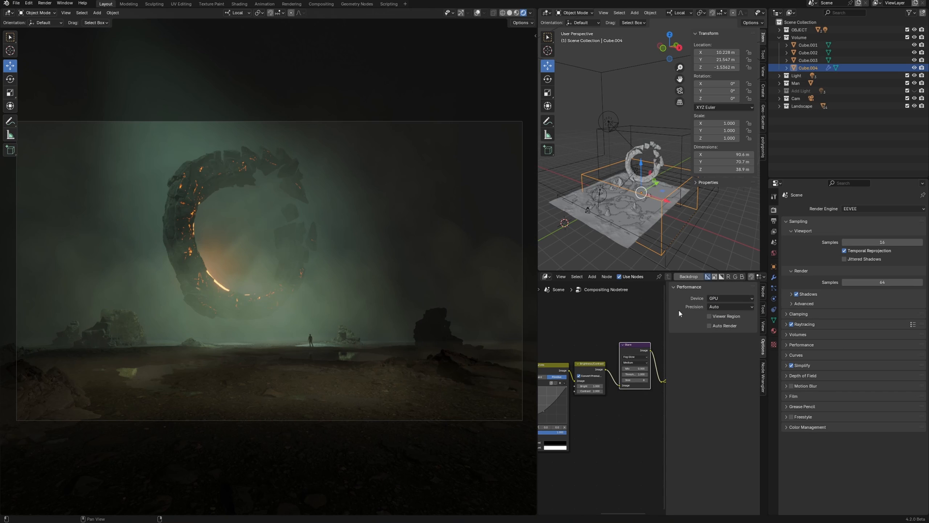
- Set the compositor Performance Device to GPU and view the Color Balance and RGB Curves nodes
click(730, 298)
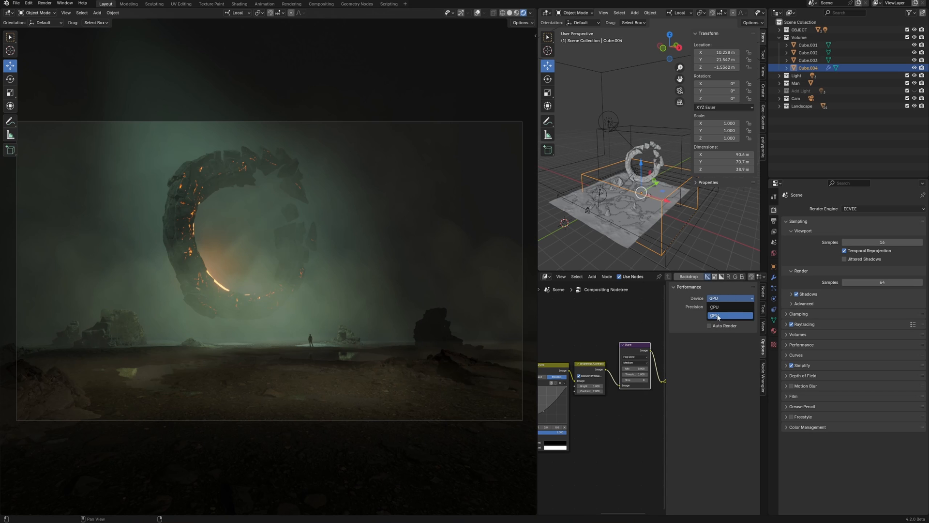
click(729, 315)
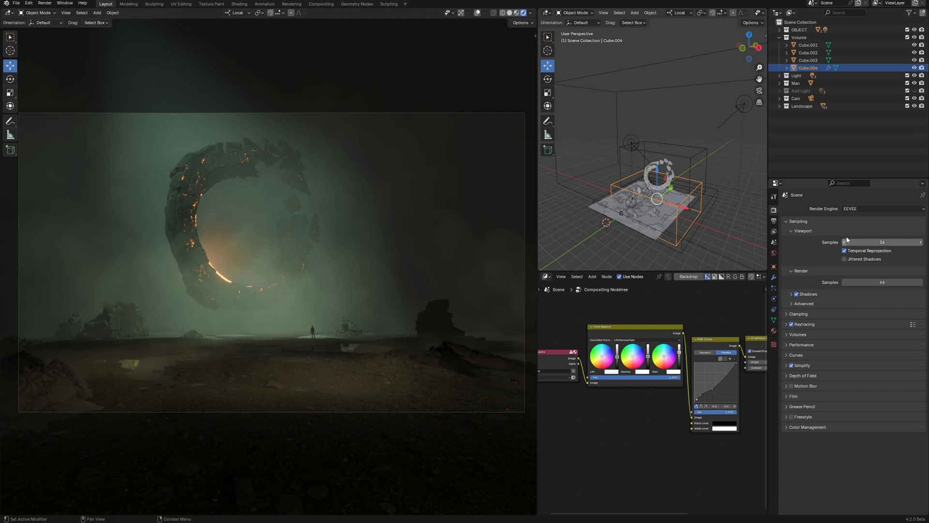
- Switch the ring scene to Cycles and turn on Viewport Denoise under Sampling
click(883, 209)
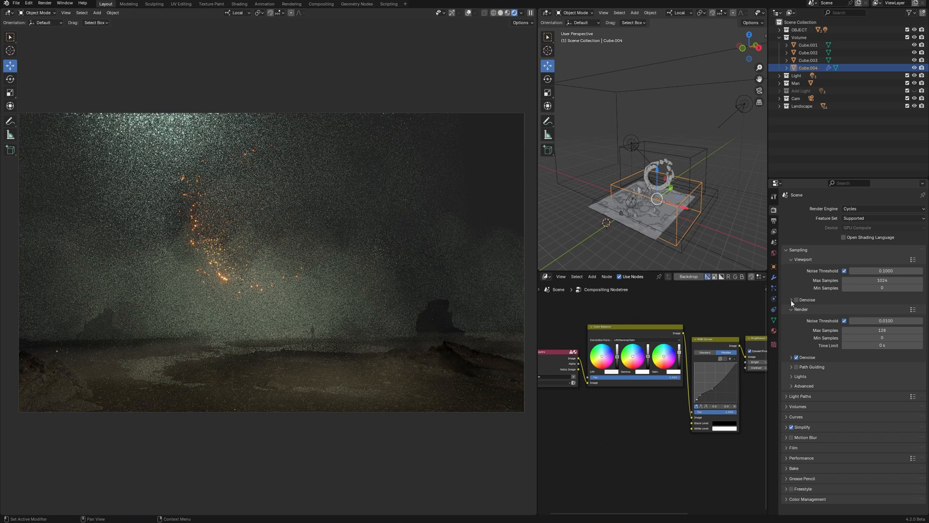
click(795, 300)
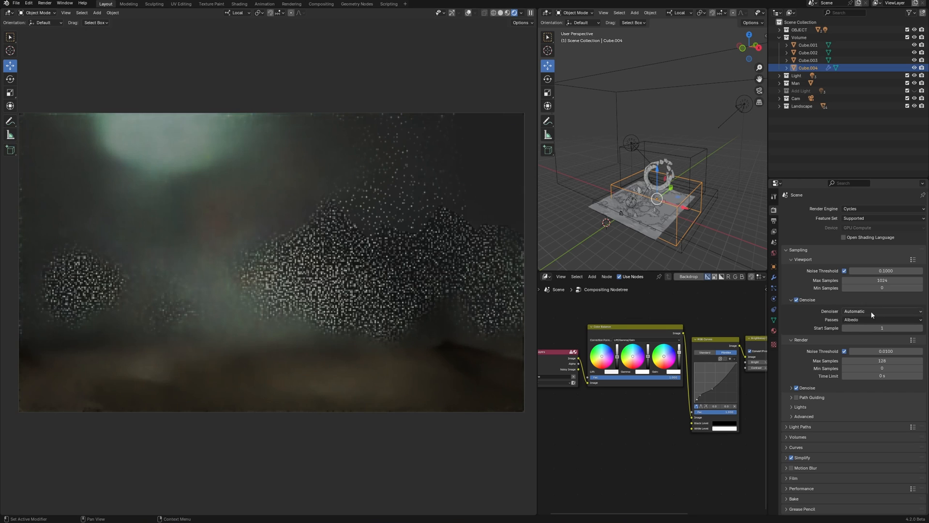
click(882, 311)
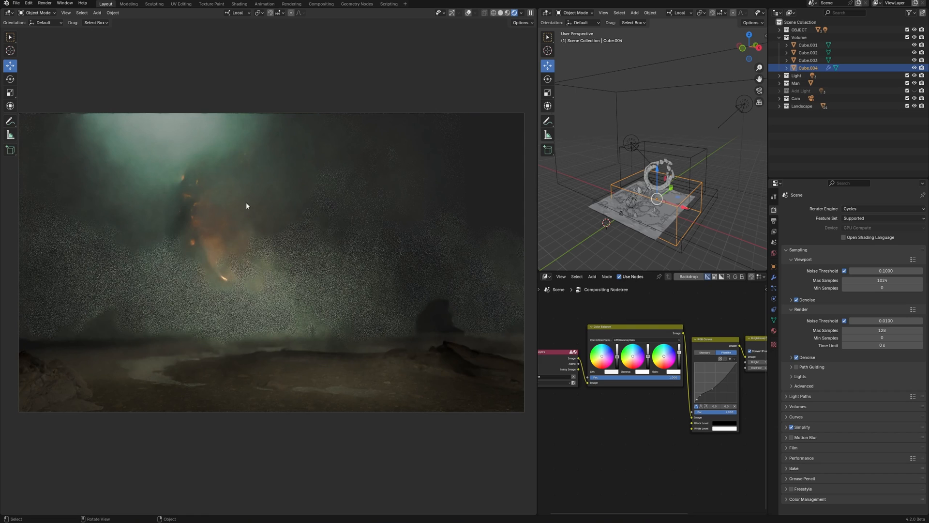
mouse_move(316, 326)
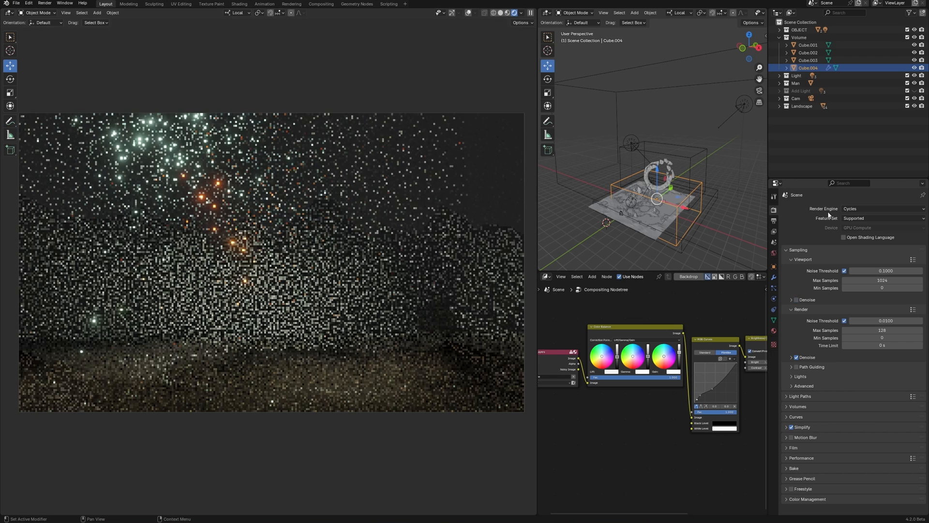
- Set the render engine back to EEVEE and show the left viewport in Solid shading
click(881, 208)
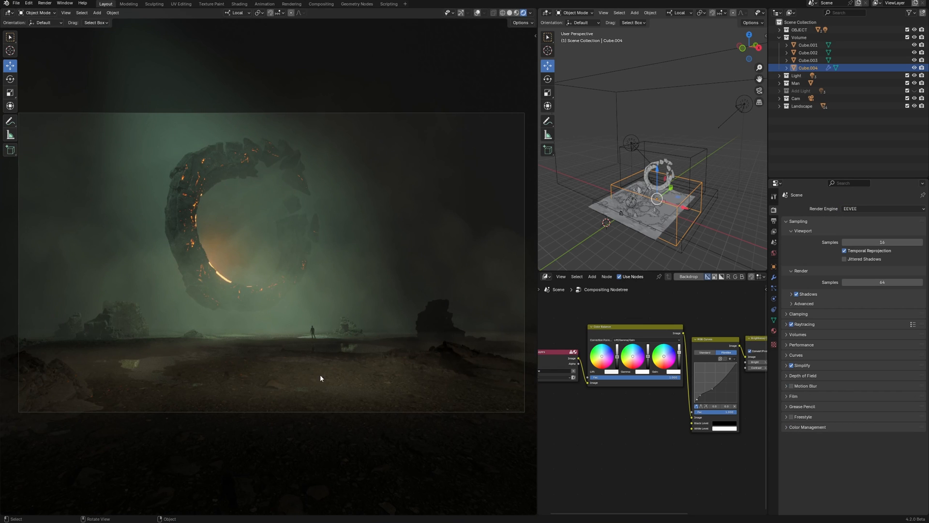
click(882, 209)
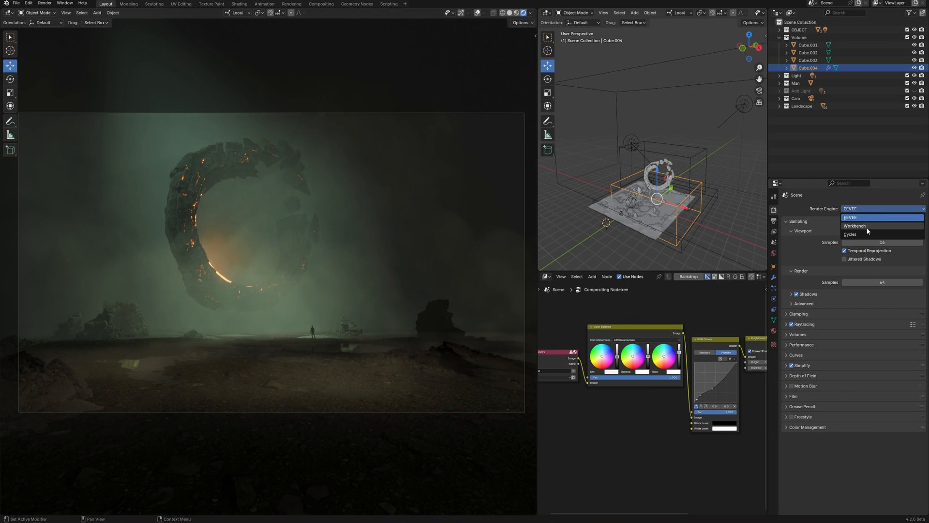
click(850, 234)
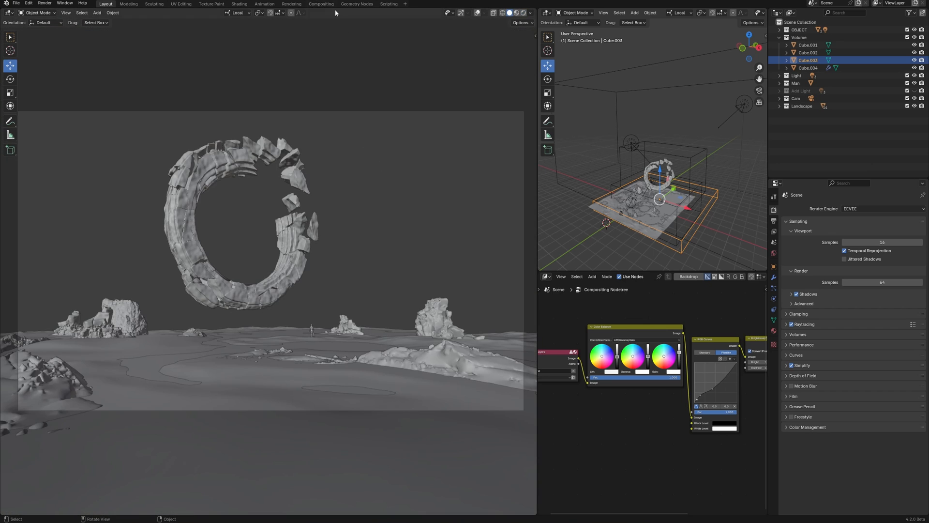
- Render the ring scene as a 1920×1080 EEVEE still, then switch to empty render Slot 2
click(291, 4)
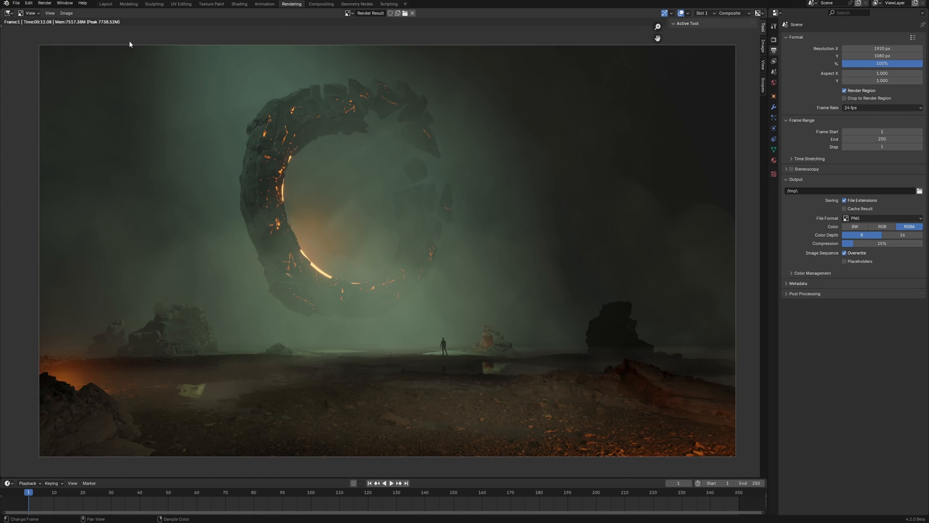
mouse_move(485, 161)
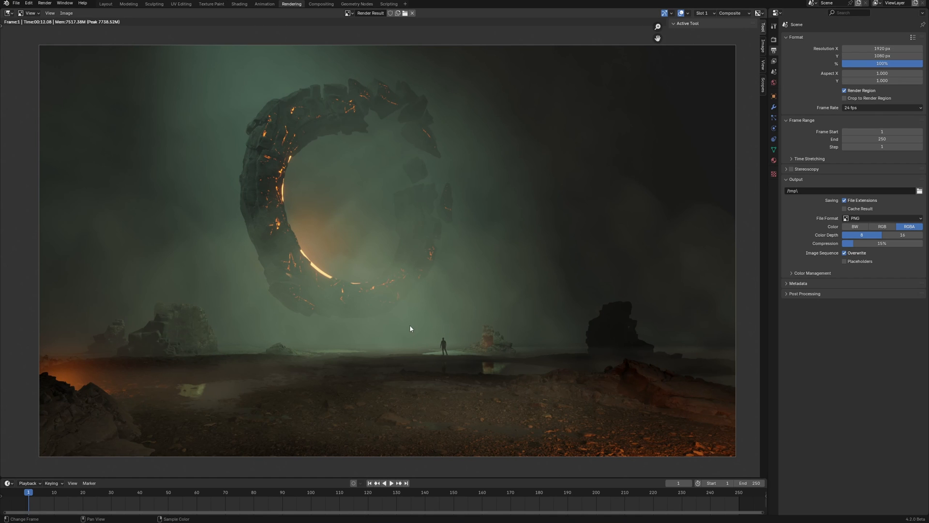
click(703, 13)
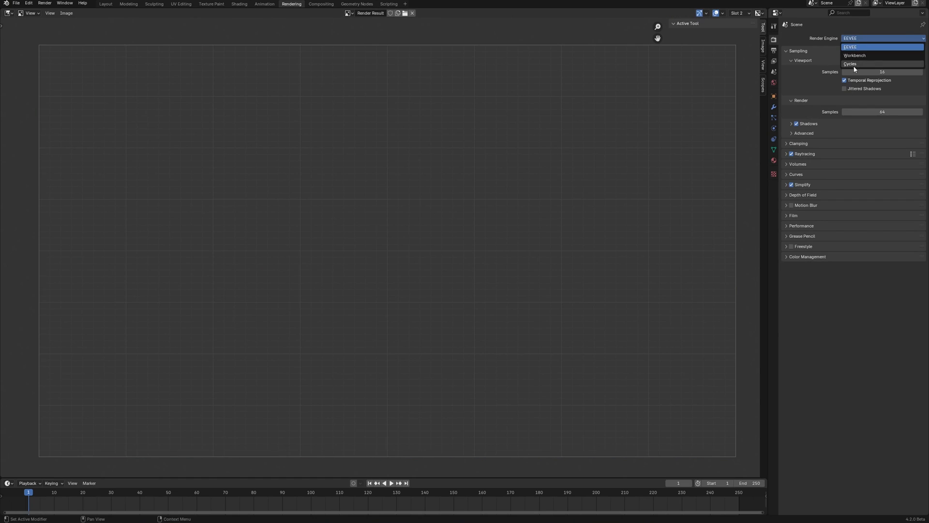
- Switch to Cycles and bring back the Slot 1 EEVEE render for comparison
click(849, 64)
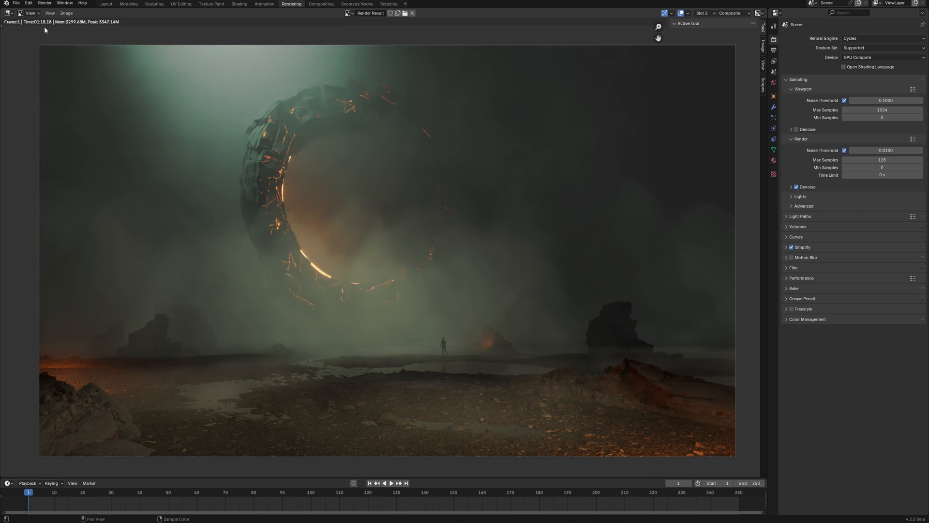
click(701, 13)
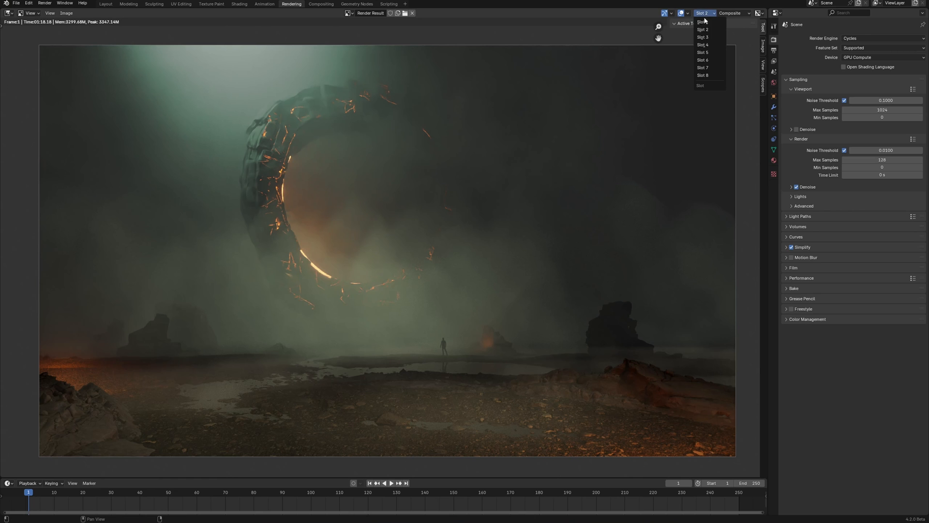
click(701, 21)
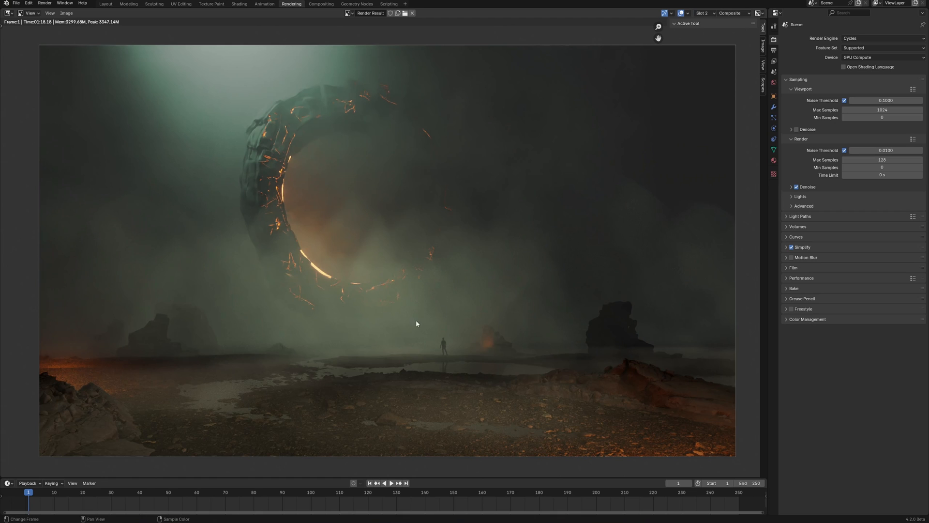
mouse_move(323, 303)
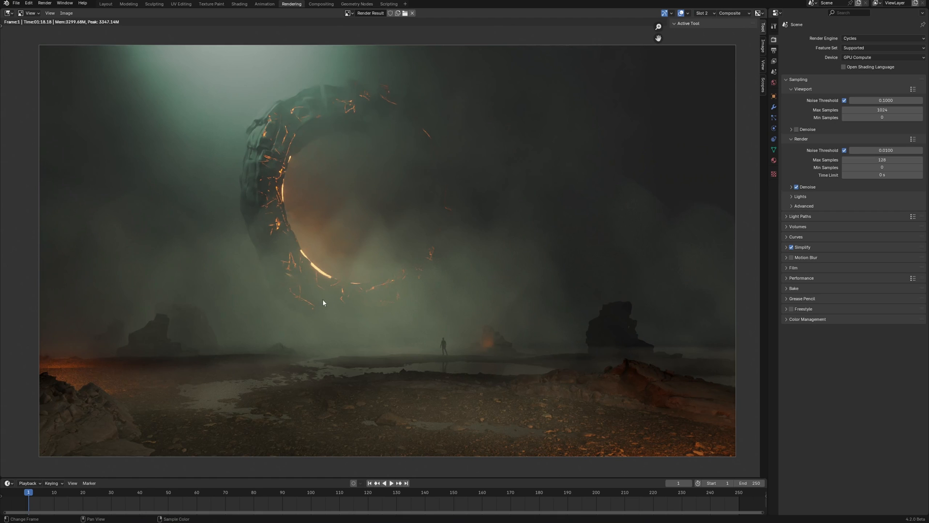
mouse_move(341, 330)
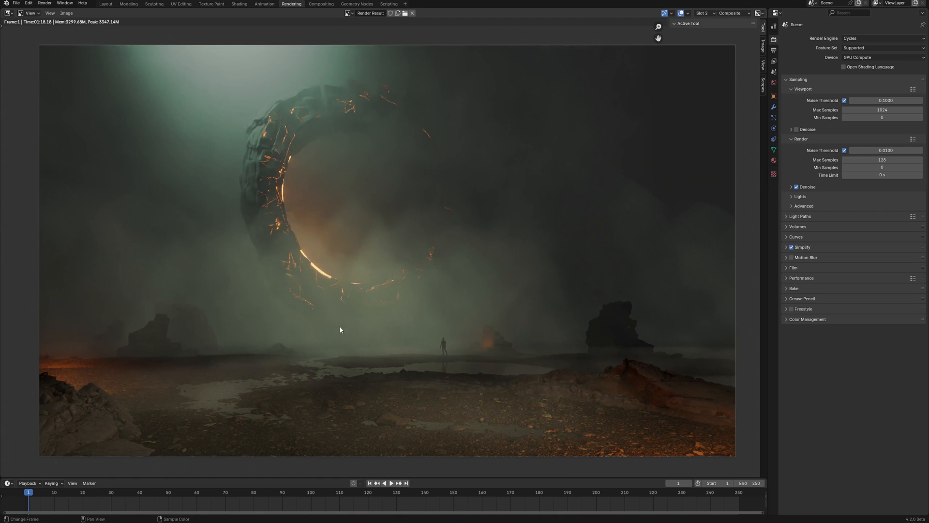
click(702, 13)
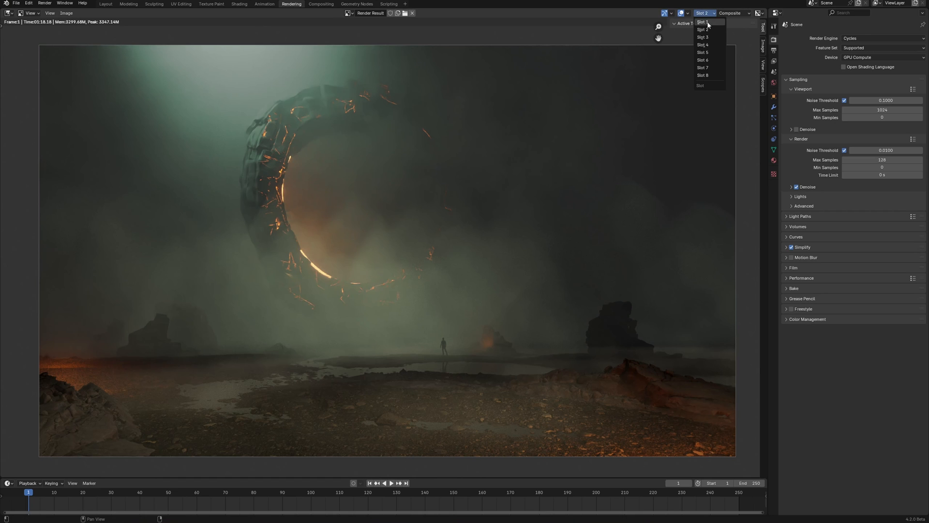
click(702, 21)
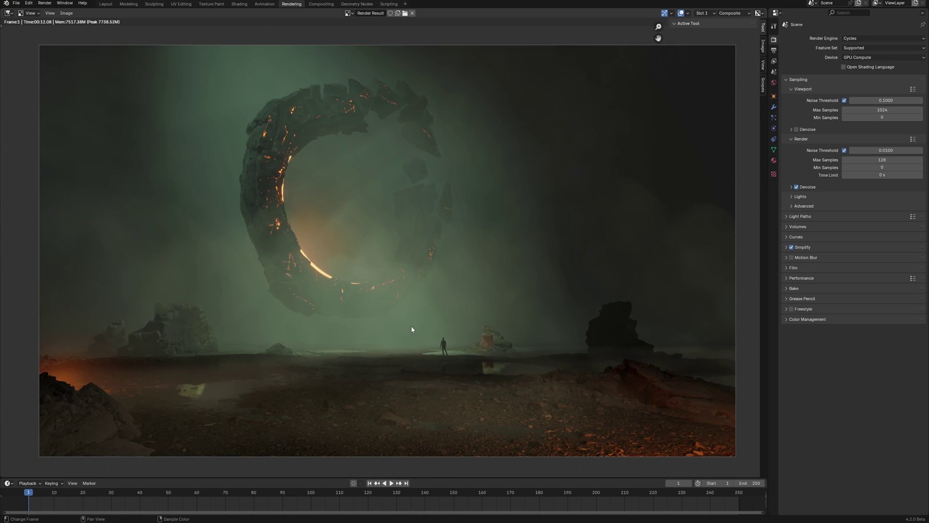
mouse_move(471, 365)
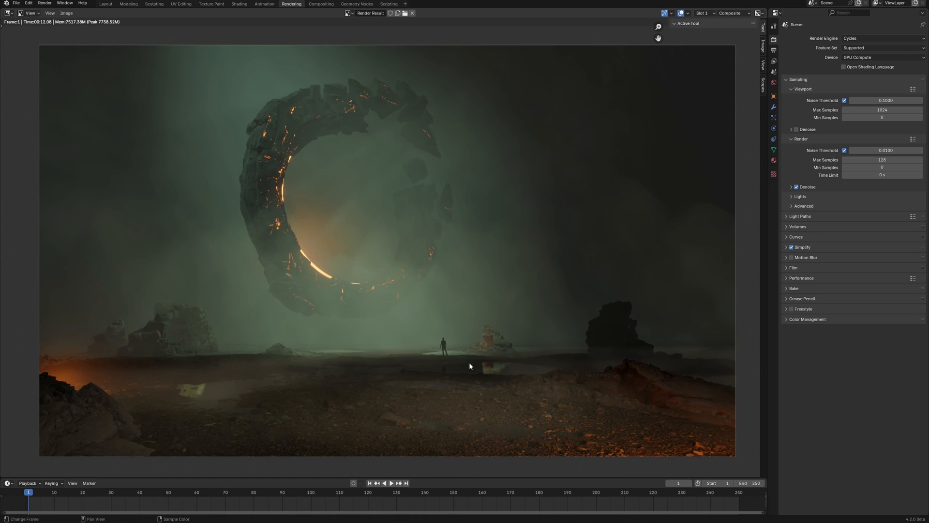
mouse_move(694, 62)
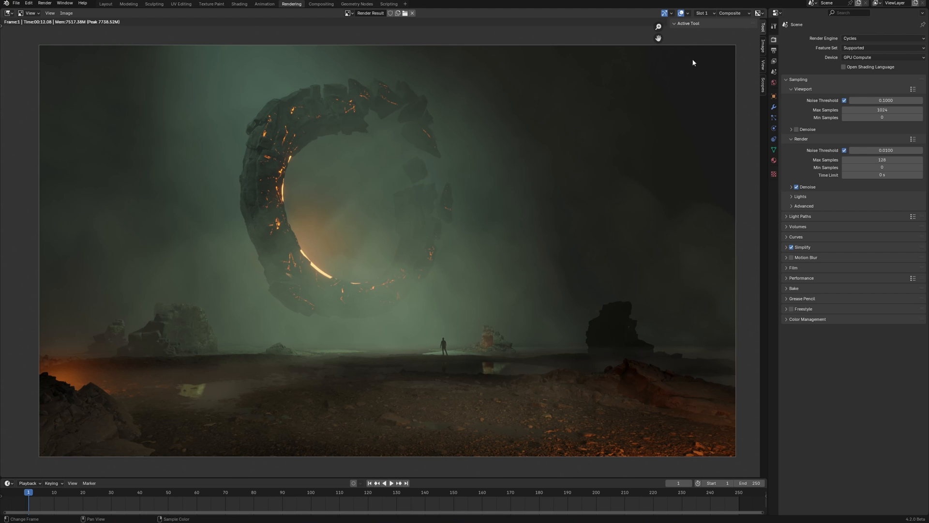
click(106, 4)
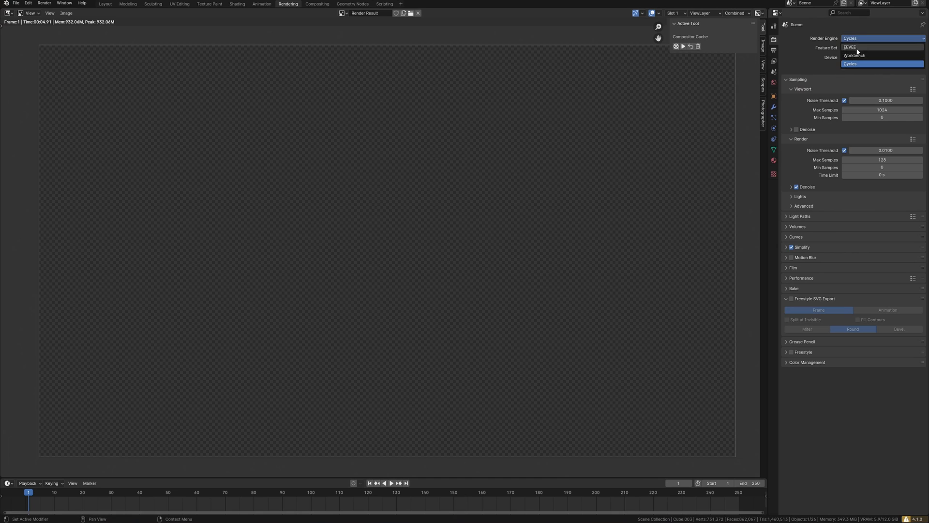
click(856, 46)
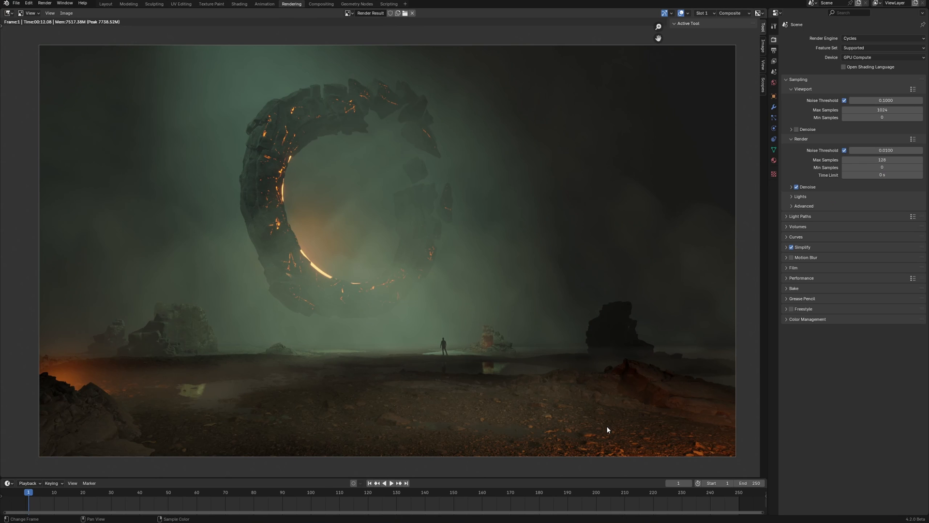
- Open the medieval street file and show the left viewport in Material Preview
click(104, 3)
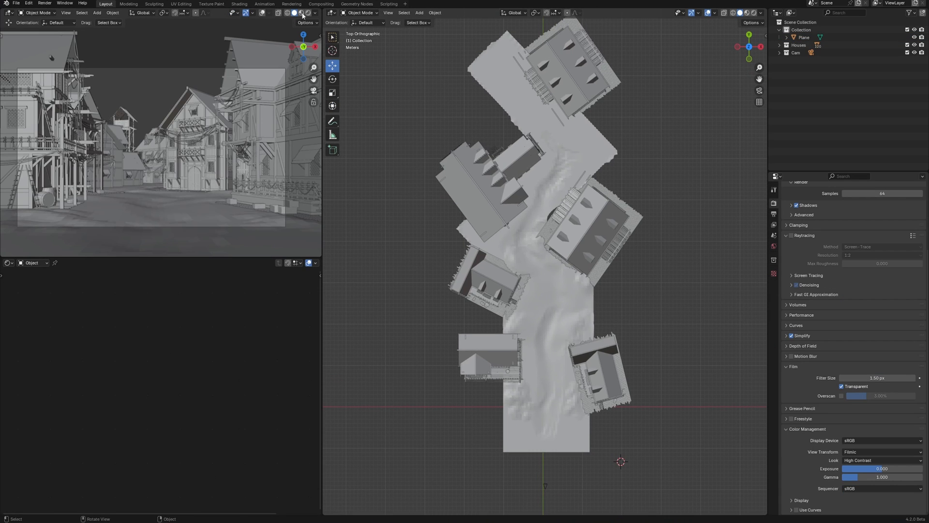
click(307, 12)
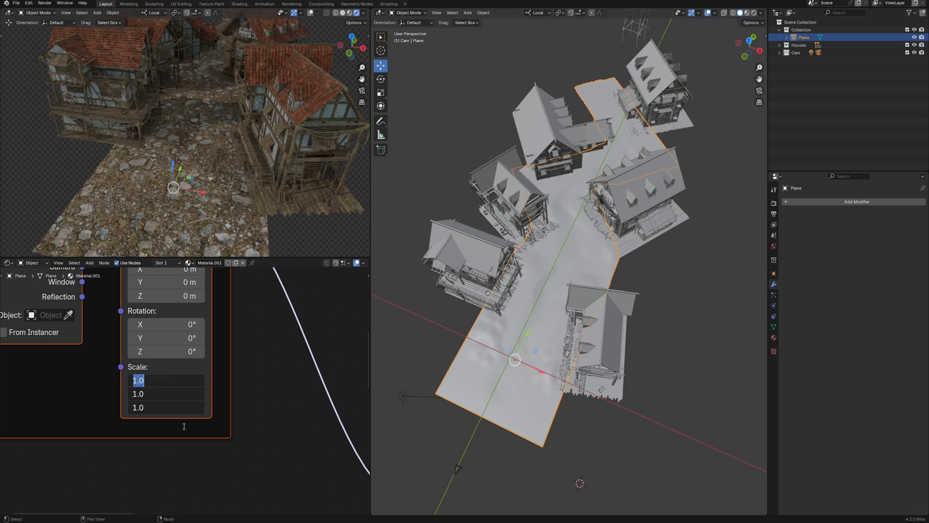
- Set the Mapping Scale to 10 and paint moss onto the ground beside the house
text(10.000)
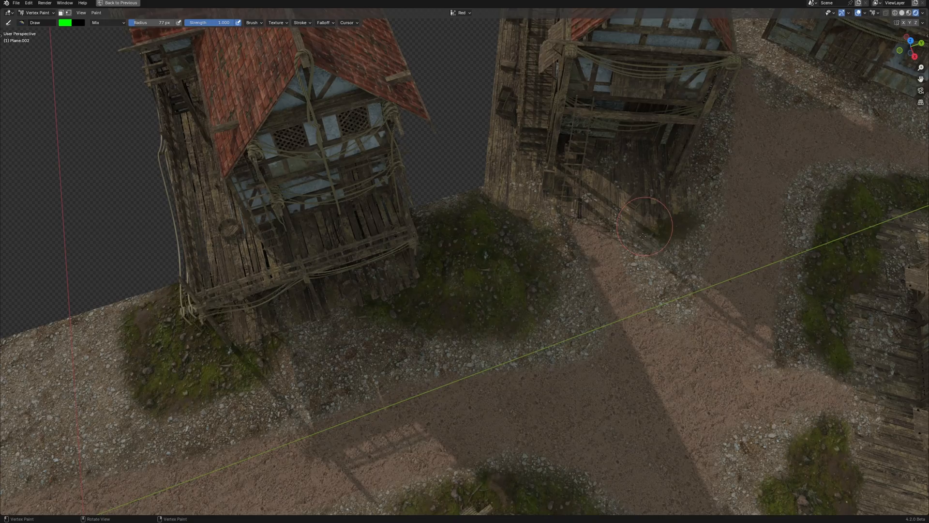
drag(643, 228, 507, 311)
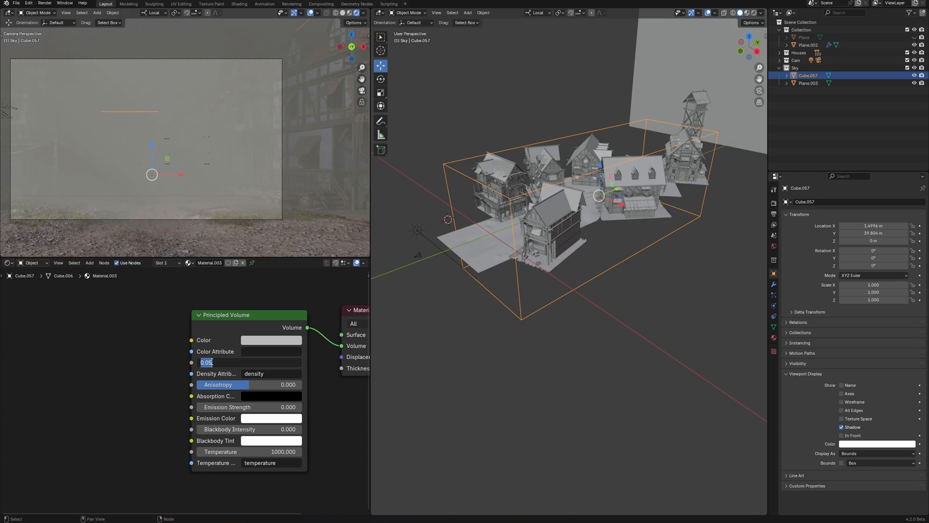
- Set the Sky volume's density to 0.005 and open its fog Color picker
click(271, 340)
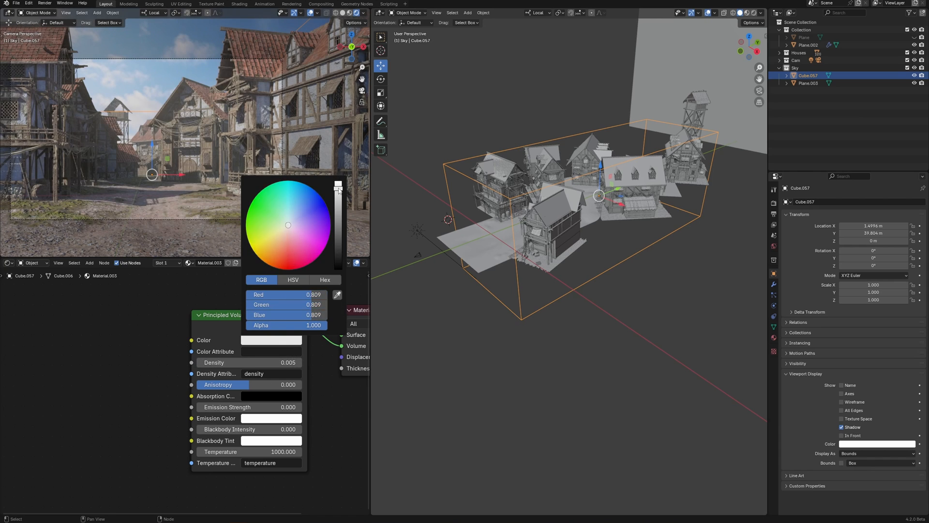
click(808, 83)
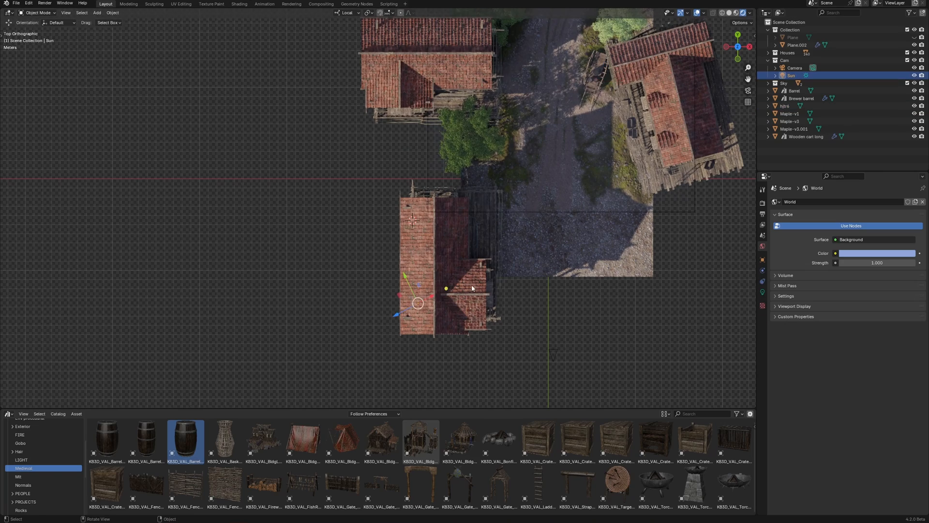
- Drag a medieval prop from the asset library into the street
drag(416, 303, 259, 369)
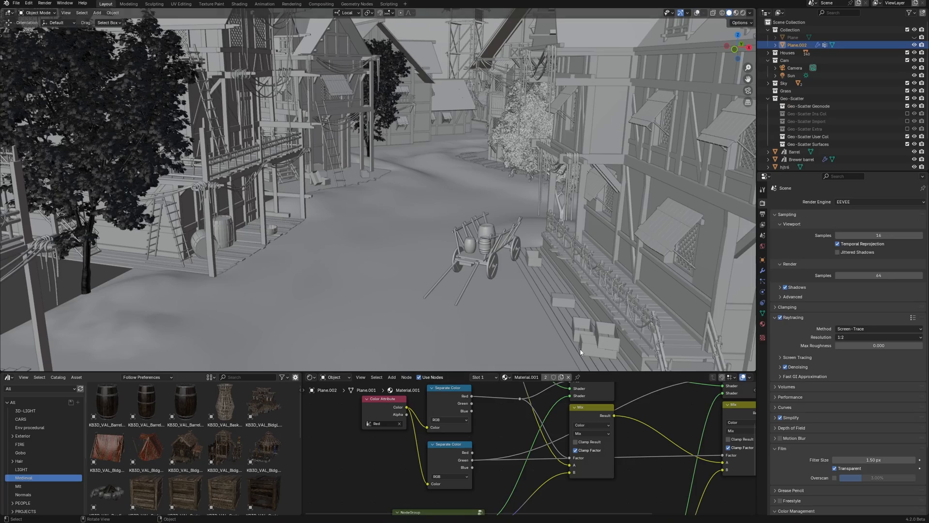
- Set the render engine to Cycles and toggle viewport denoising for the live preview
click(879, 202)
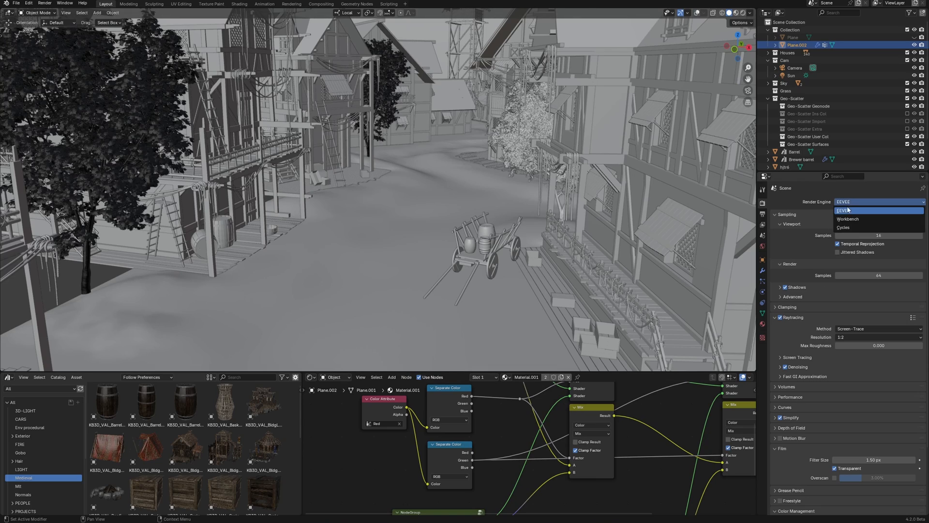
click(843, 227)
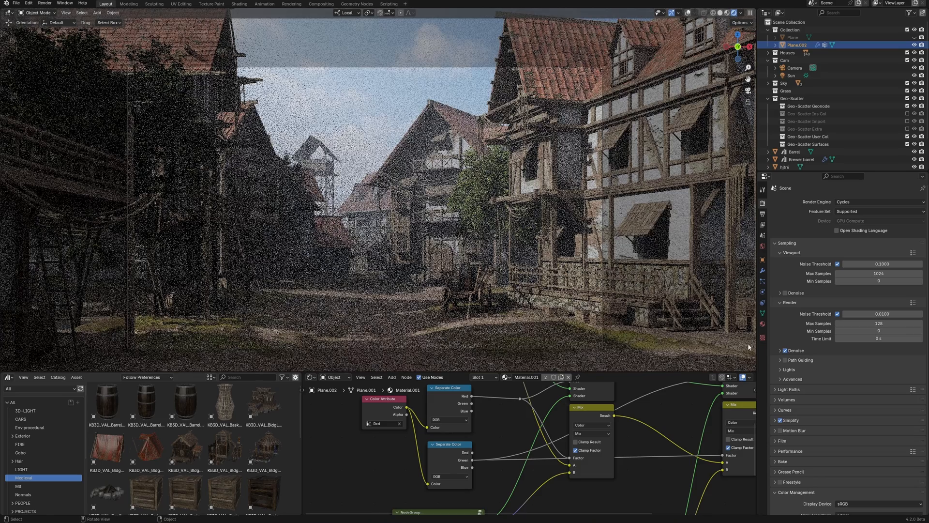
click(779, 293)
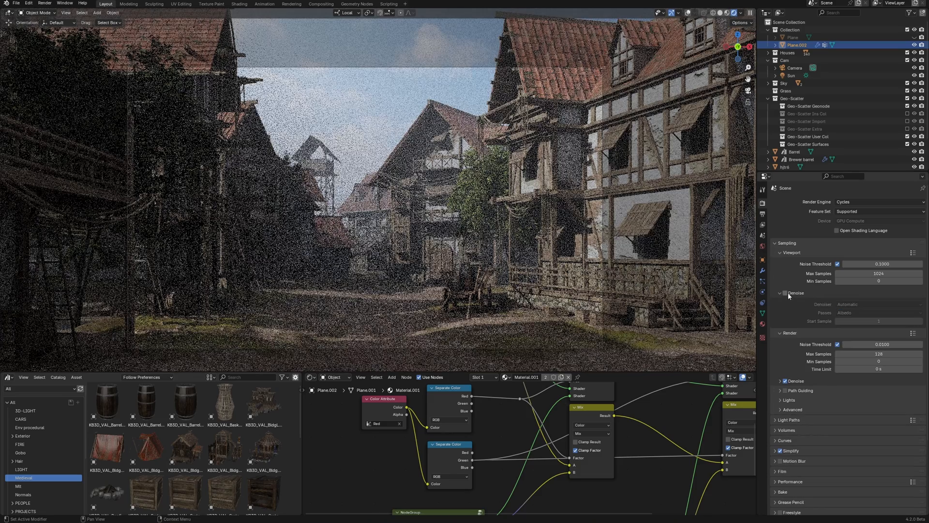
click(784, 293)
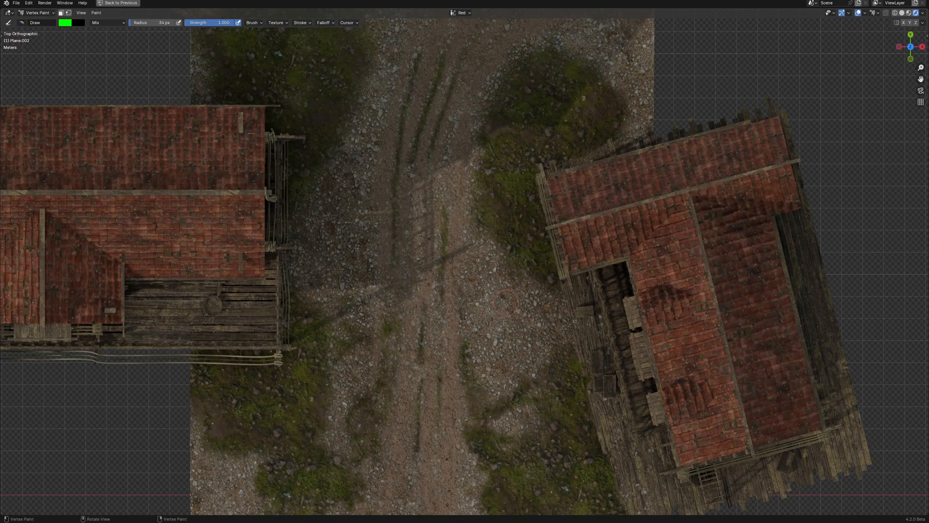
- Snap the viewport to the camera view of the street
key(KP_0)
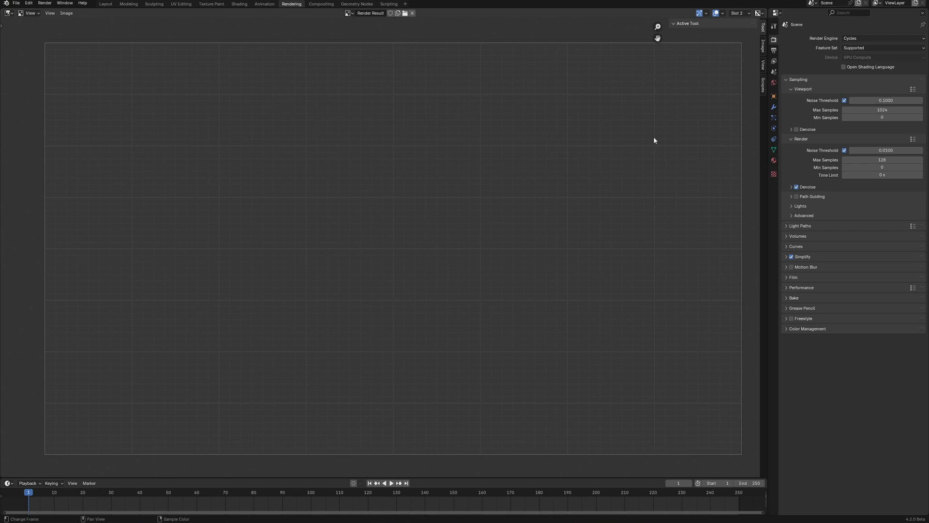
- Render the street with EEVEE, dismiss the GPU monitor, and compare against Cycles
click(885, 37)
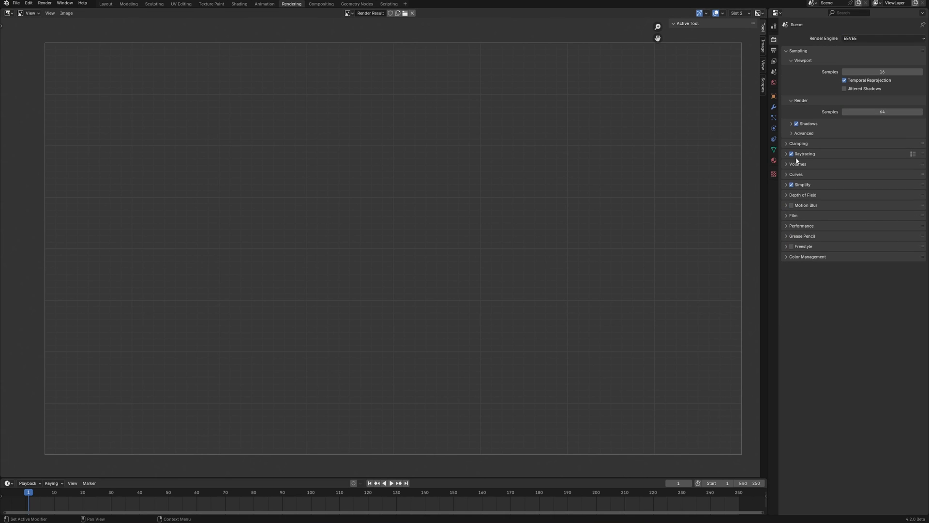
click(46, 4)
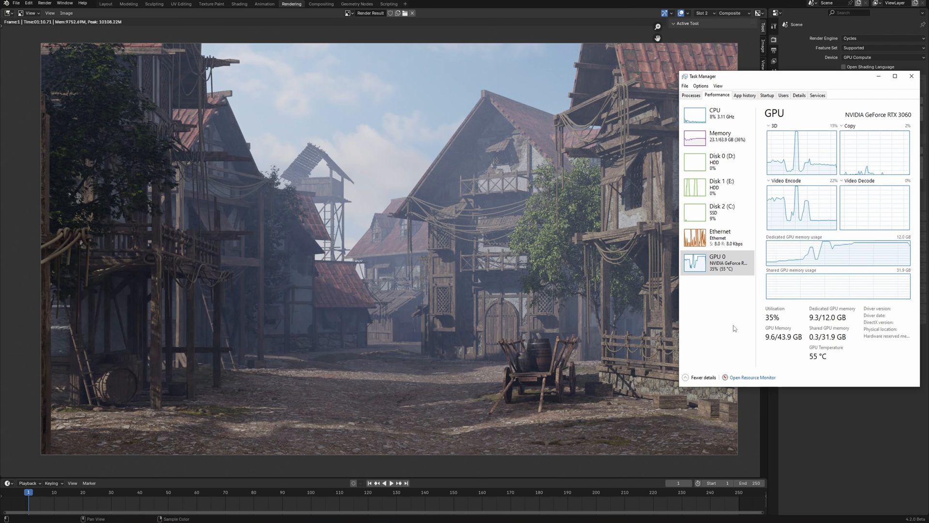
click(911, 77)
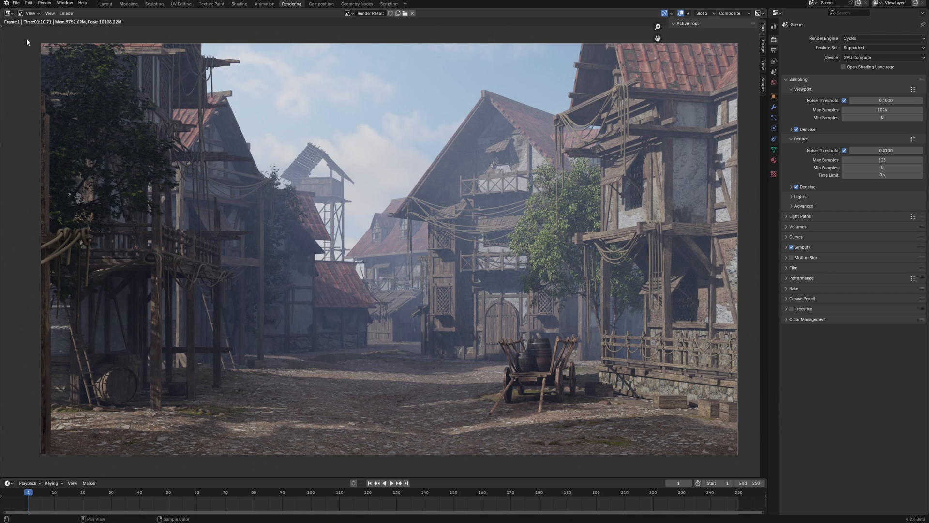
mouse_move(212, 265)
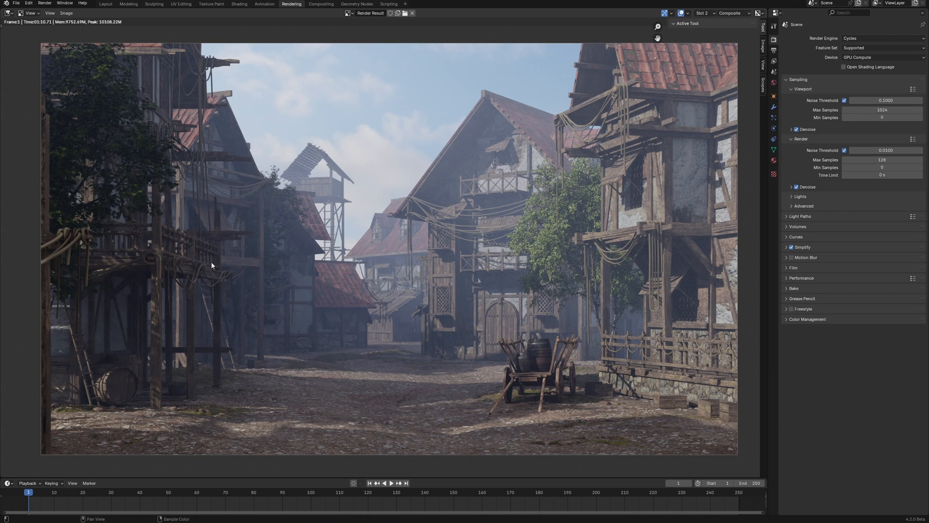
click(885, 37)
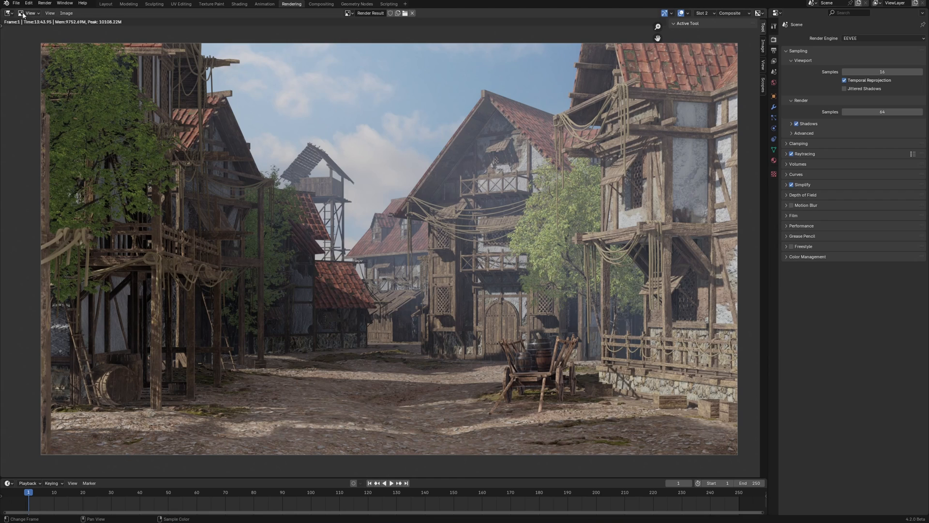
mouse_move(380, 394)
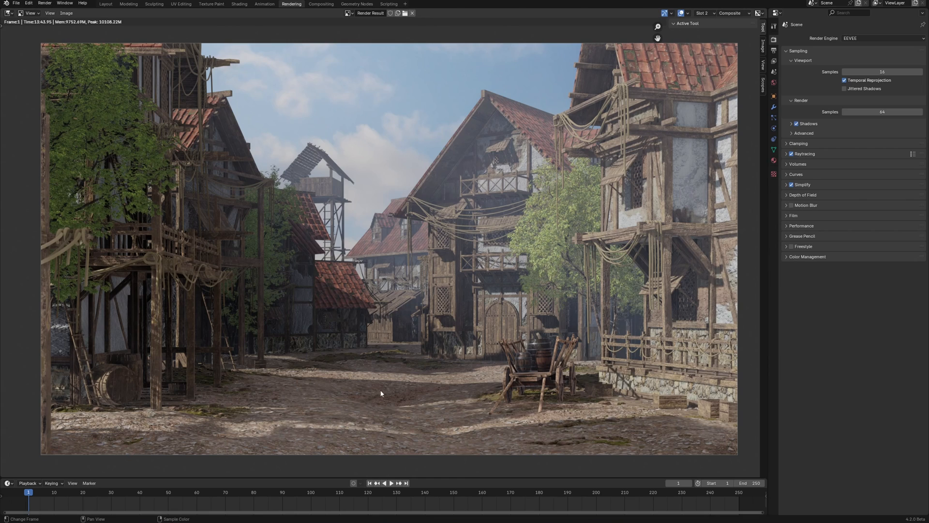